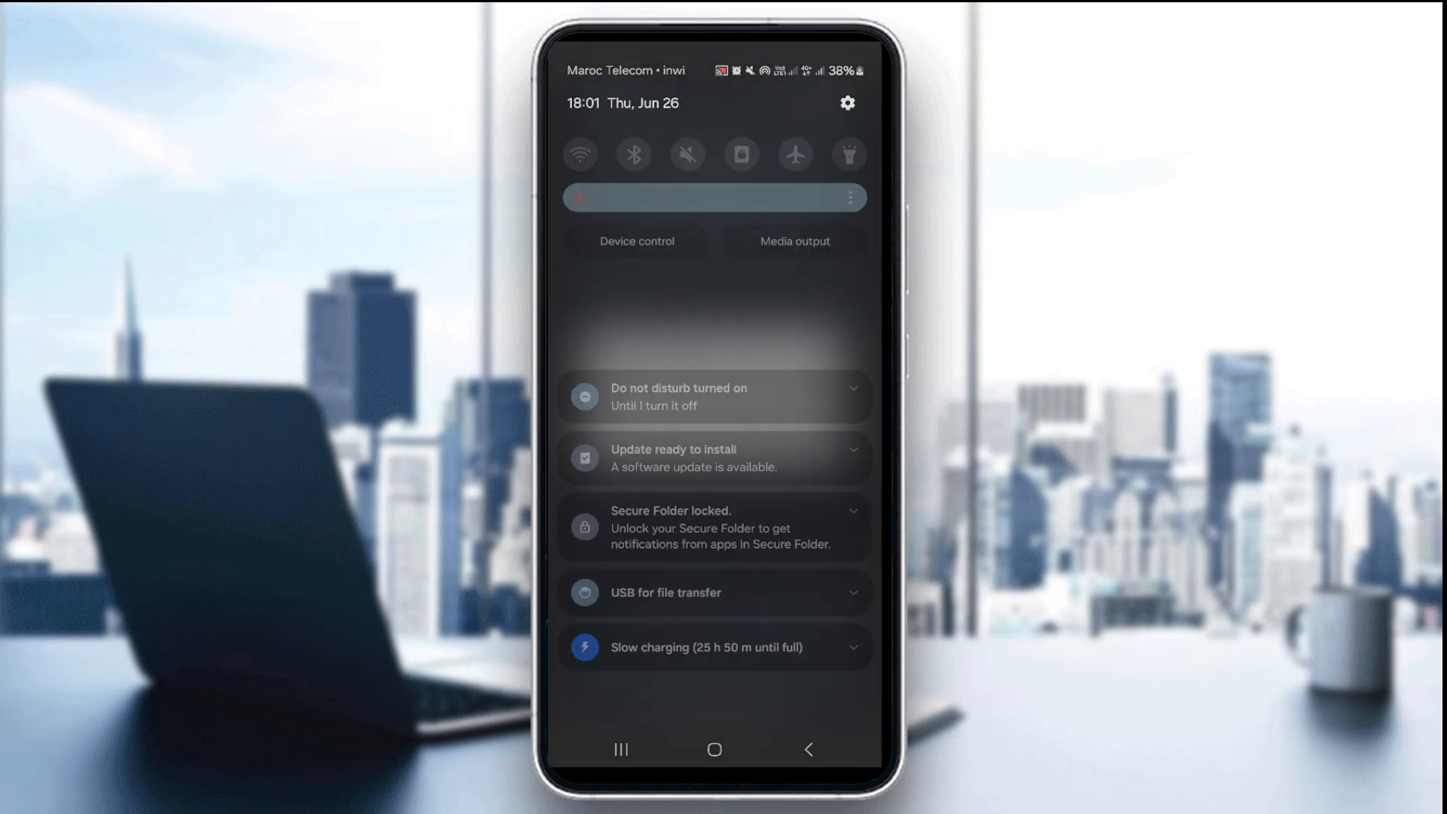
# - Pull down the quick settings panel to check the Wi-Fi and mobile data toggles
pyautogui.scroll(-3)
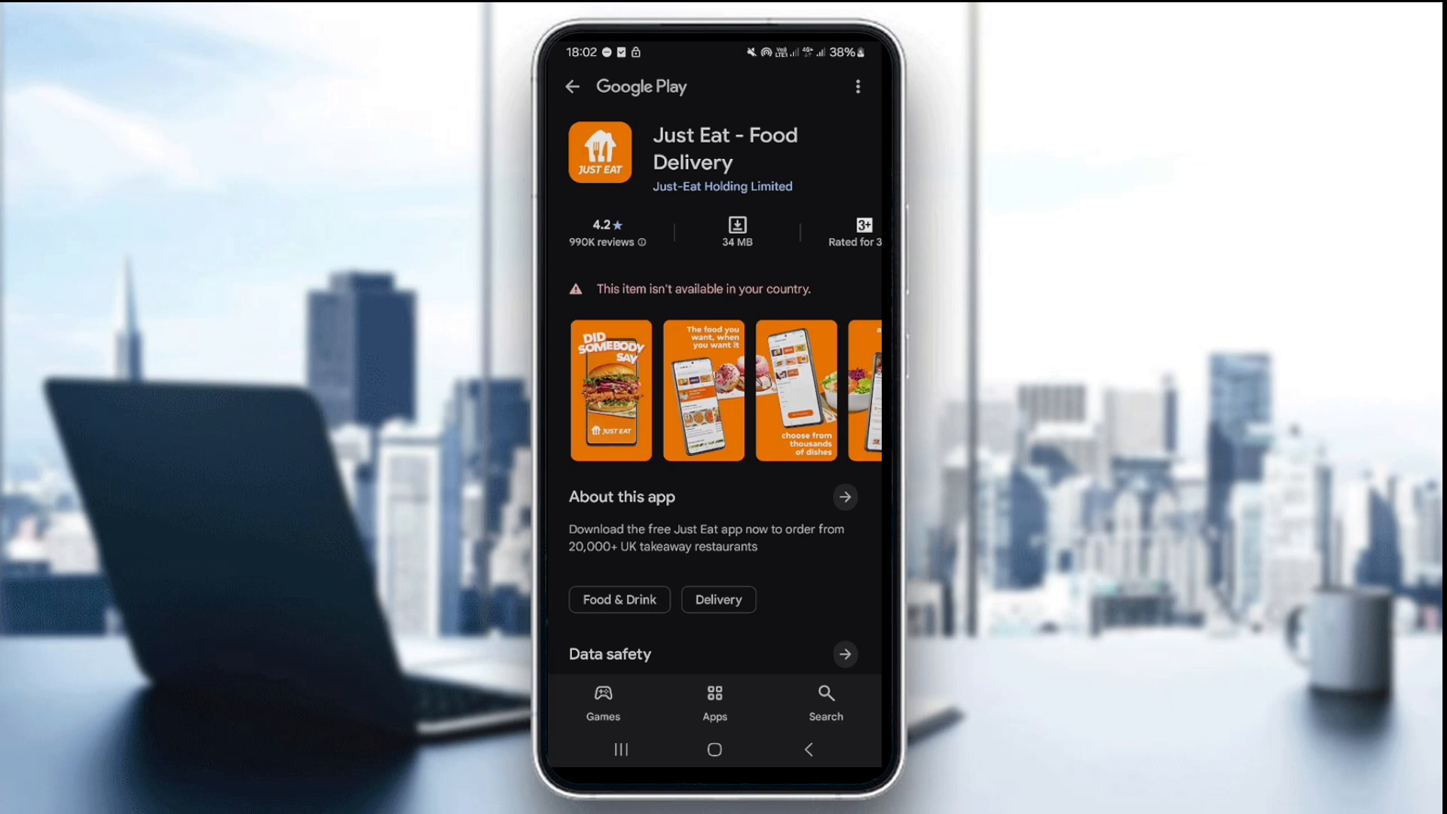
# - Review the recent apps running in the background and return to the Play Store card
pyautogui.click(621, 749)
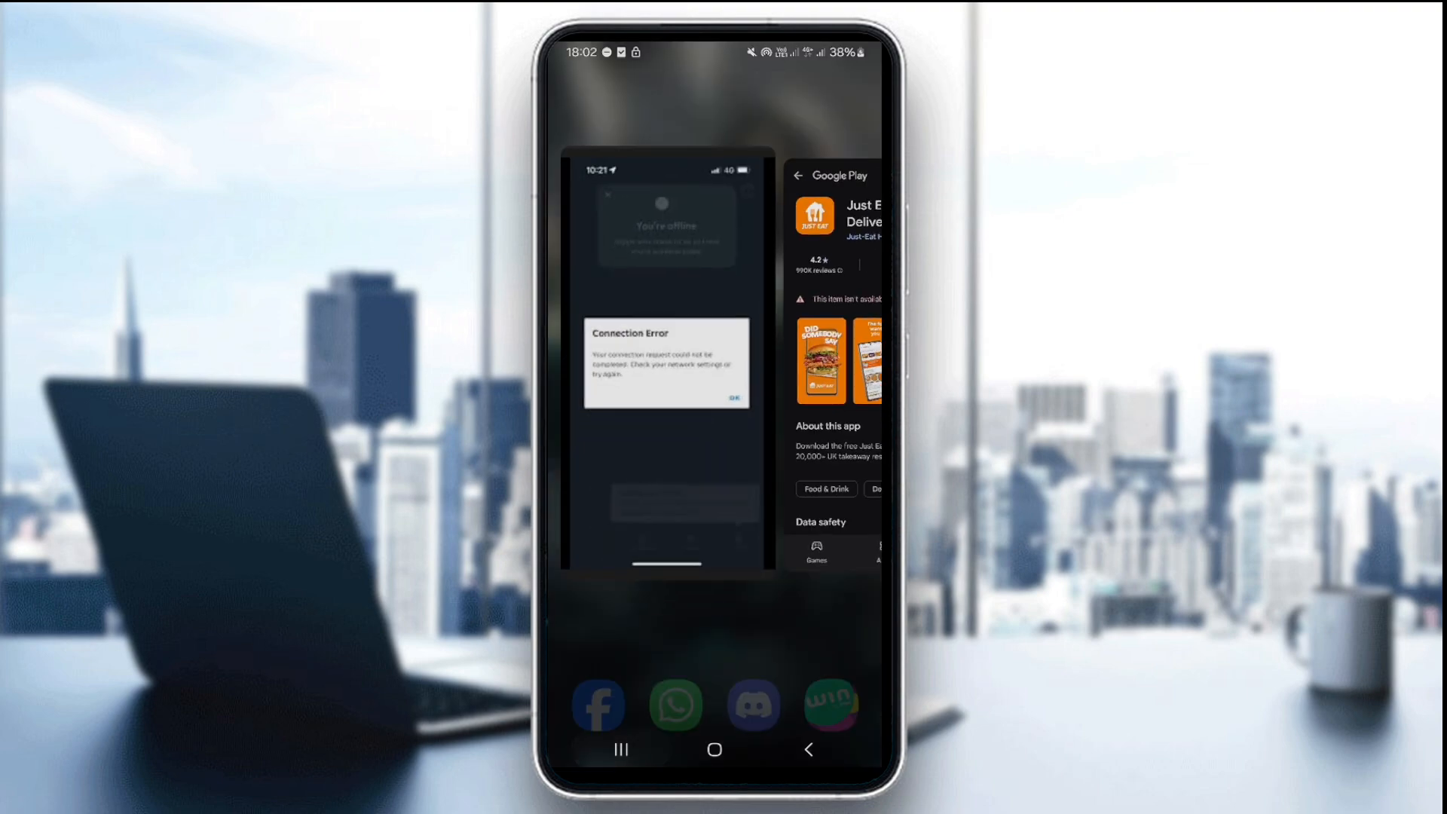
pyautogui.click(620, 749)
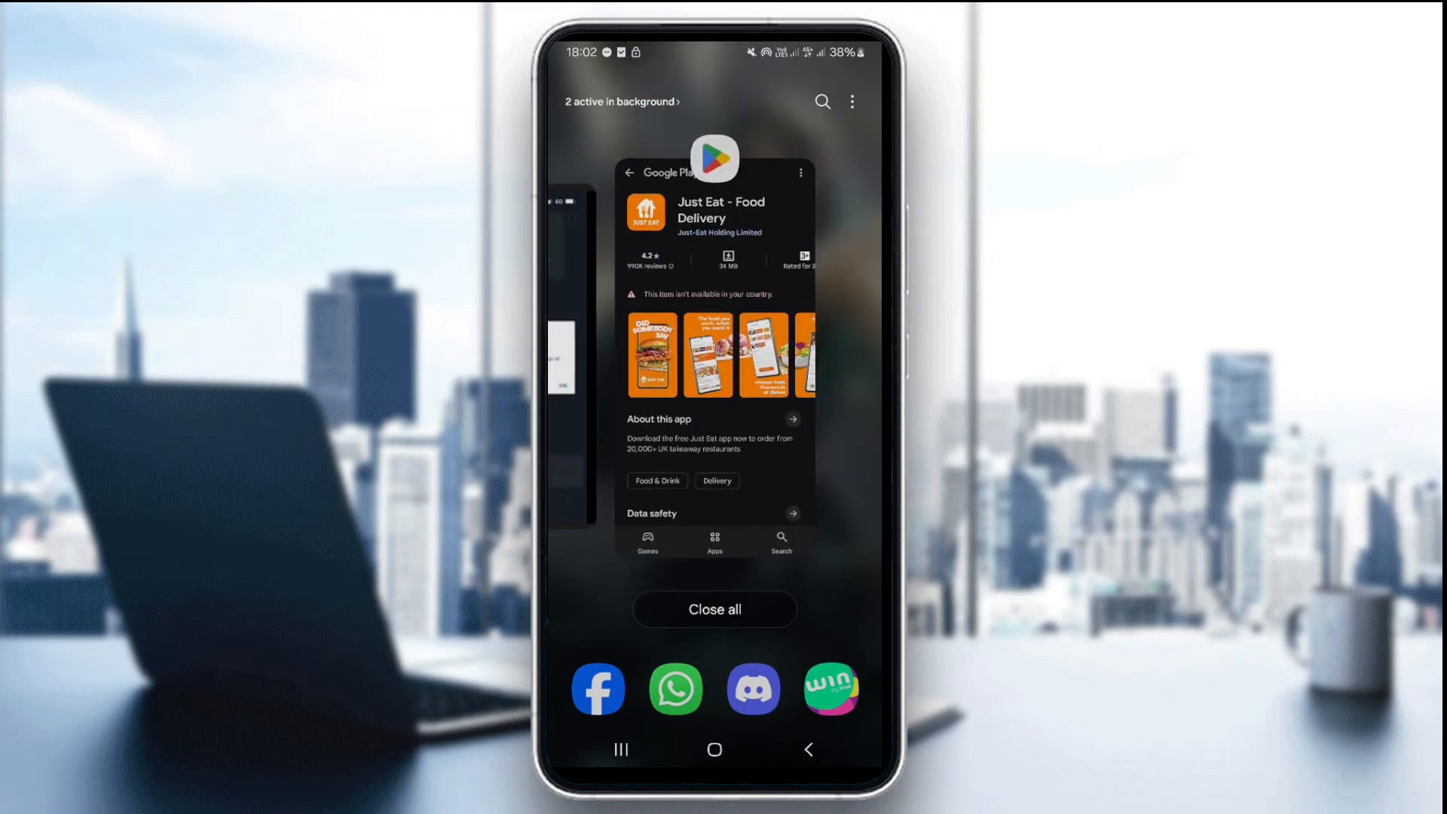
pyautogui.click(714, 351)
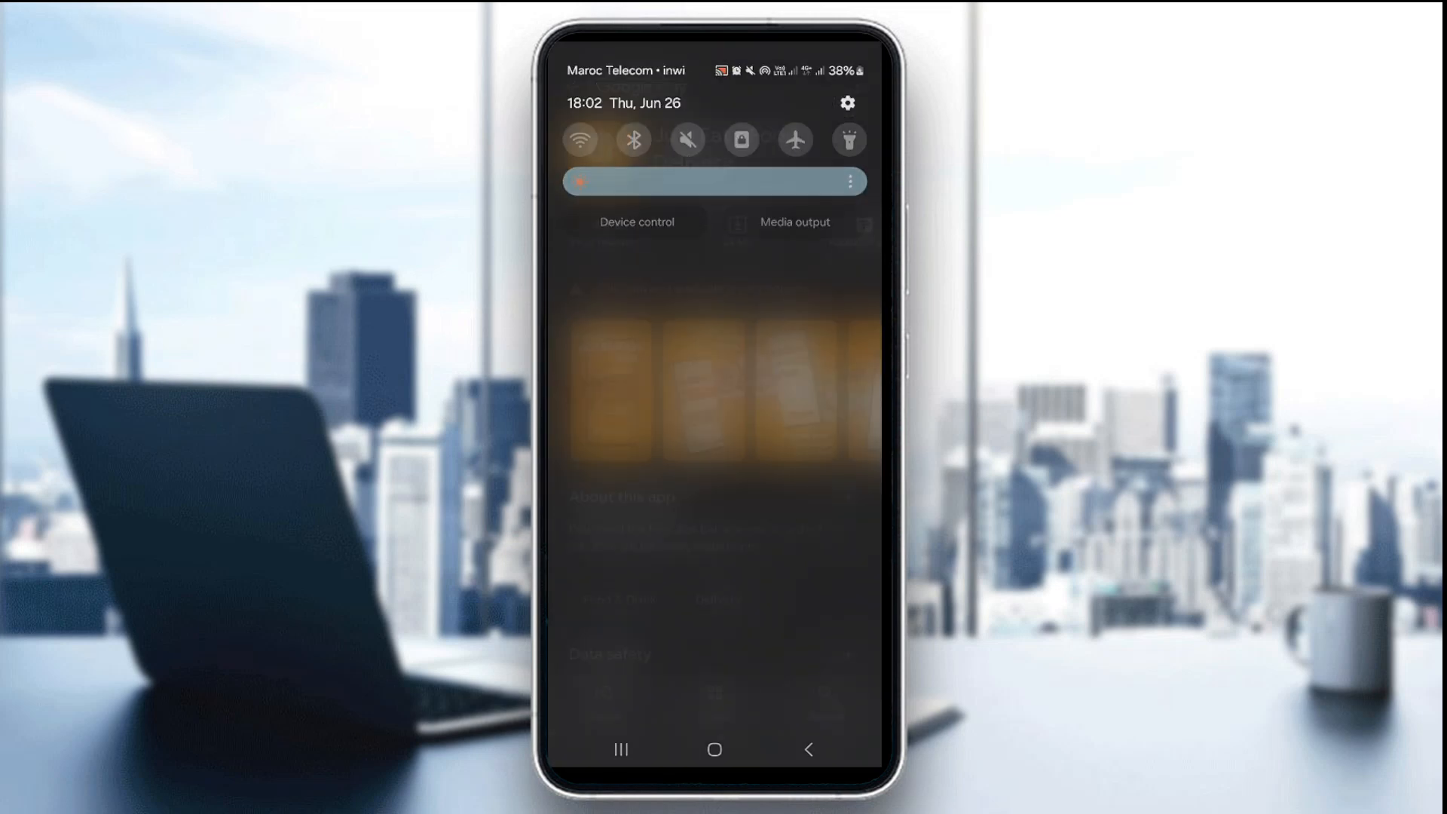
# - From Settings > Apps, locate the failing app's info page and enable removing permissions when unused
pyautogui.click(846, 104)
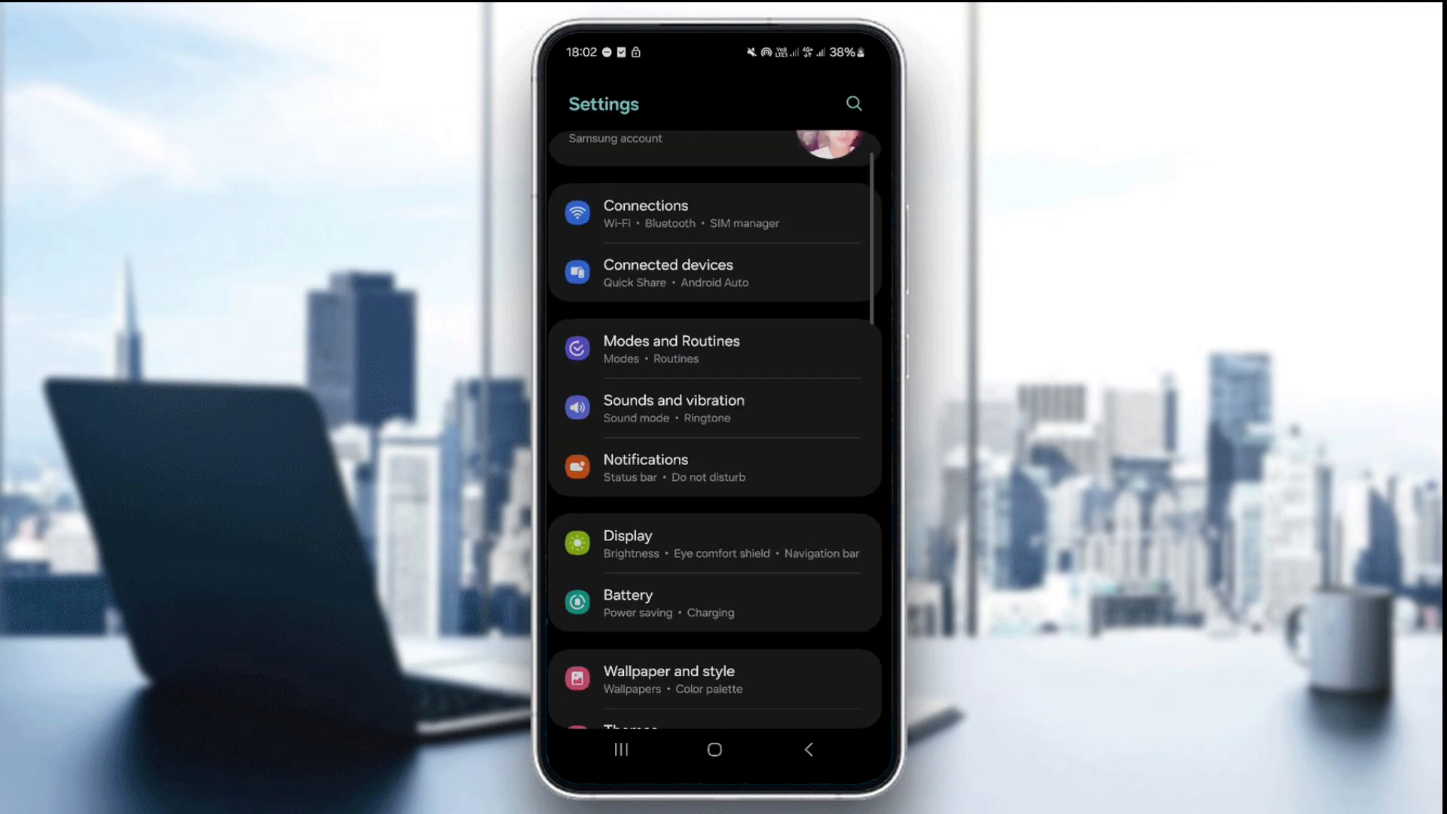
pyautogui.scroll(-3)
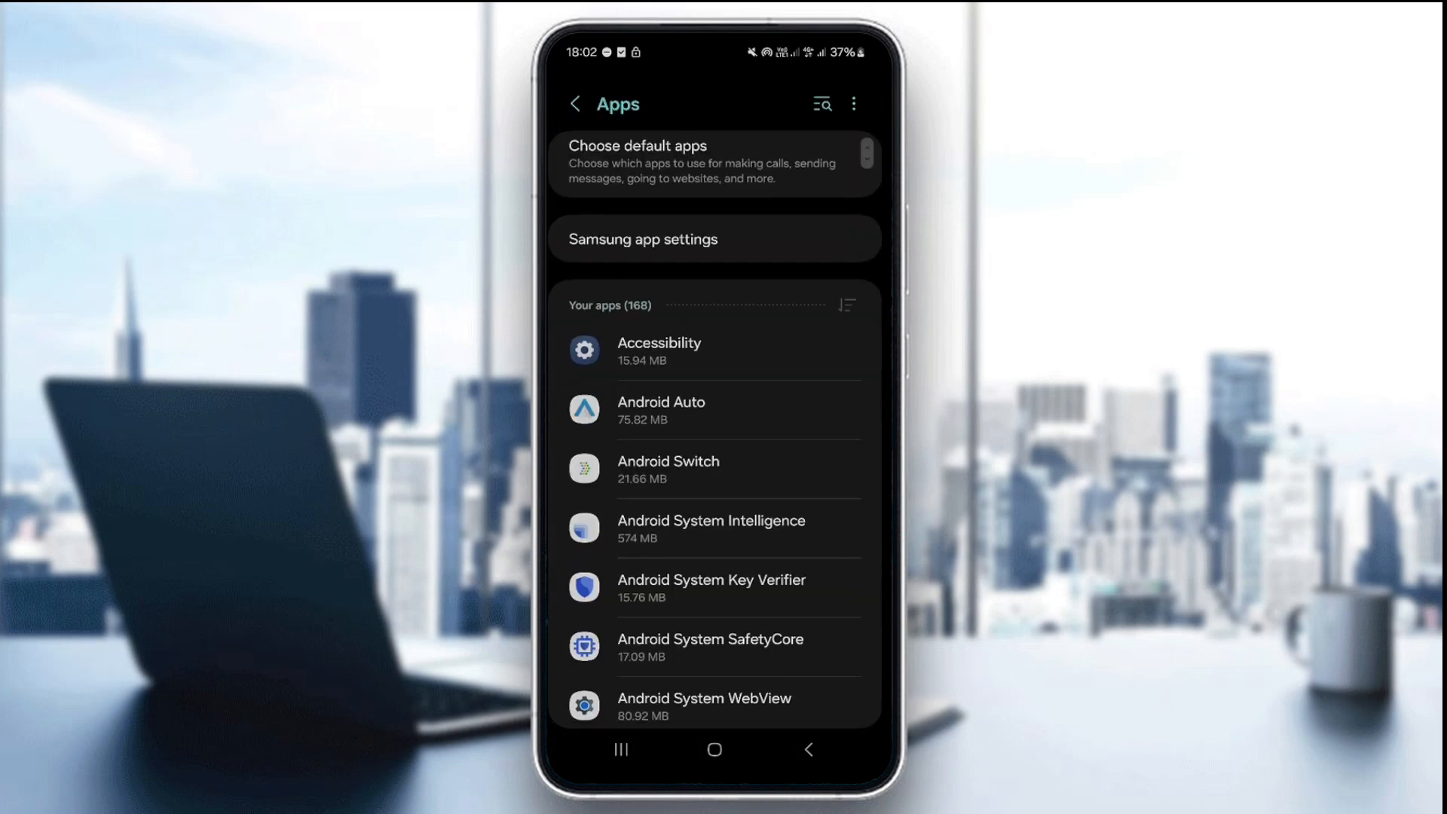
pyautogui.scroll(-3)
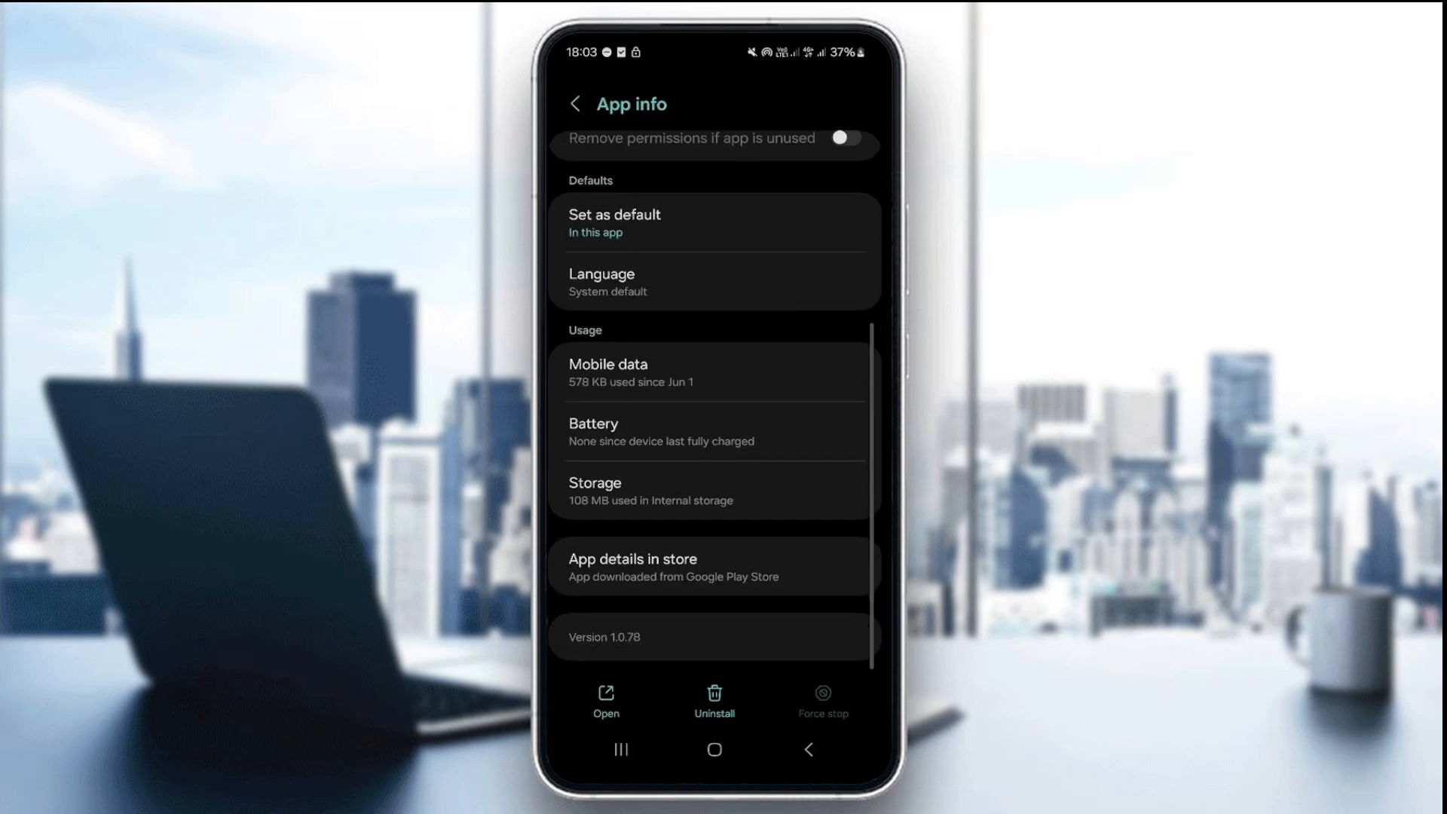
pyautogui.click(844, 146)
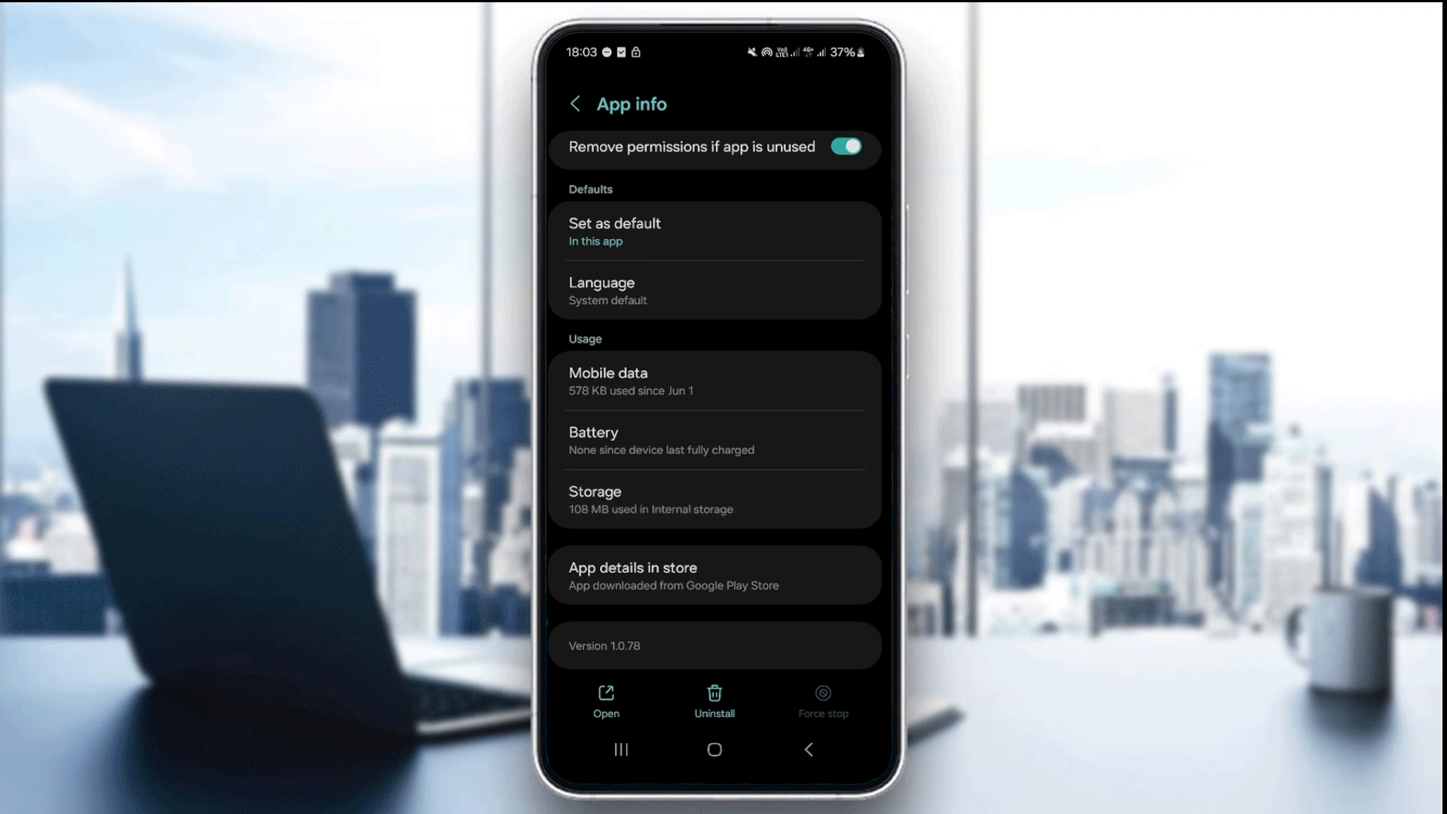
# - Show Cal AI's storage breakdown: 108 MB used including 12.70 MB of cache
pyautogui.click(595, 499)
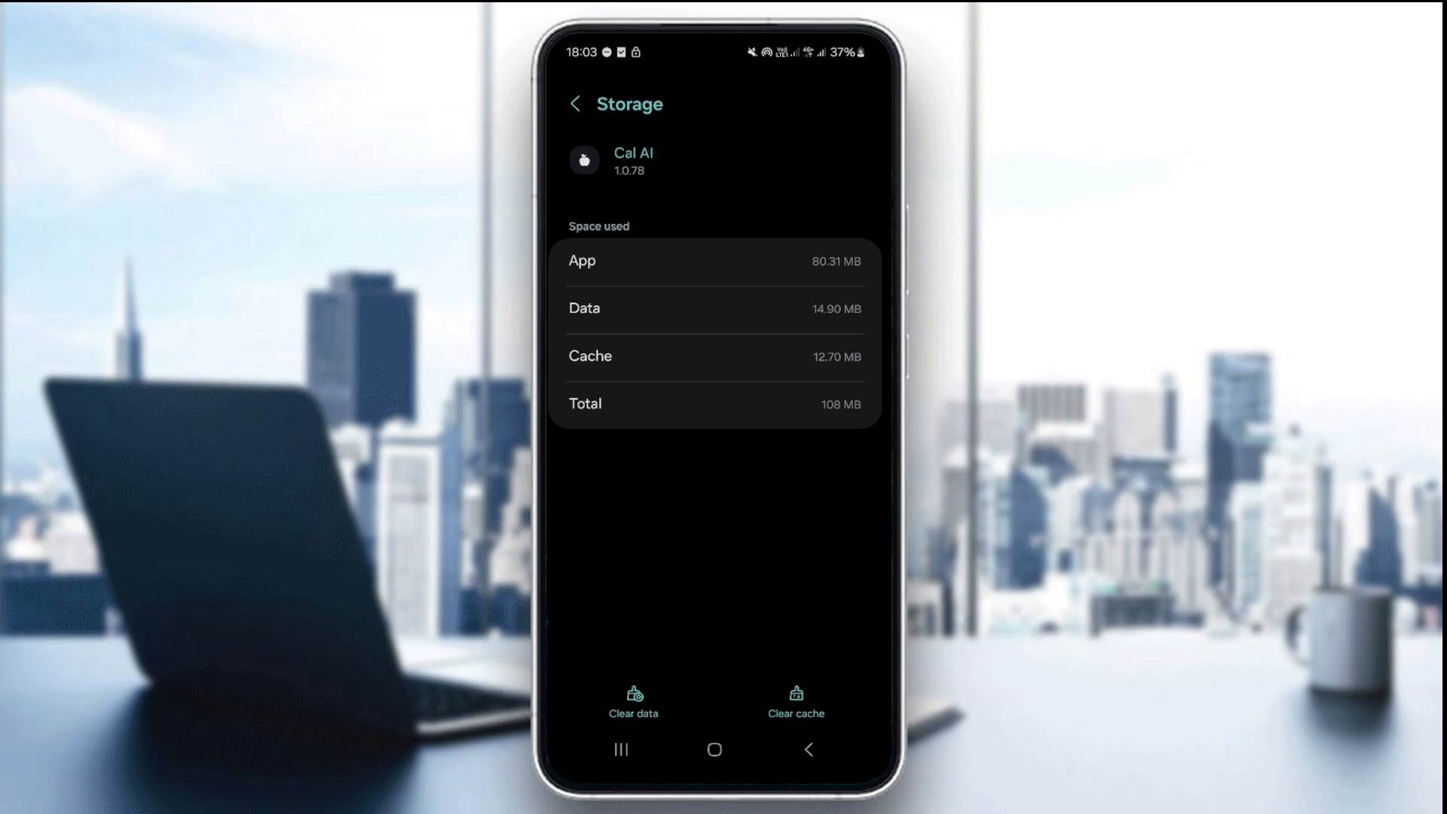
pyautogui.click(619, 750)
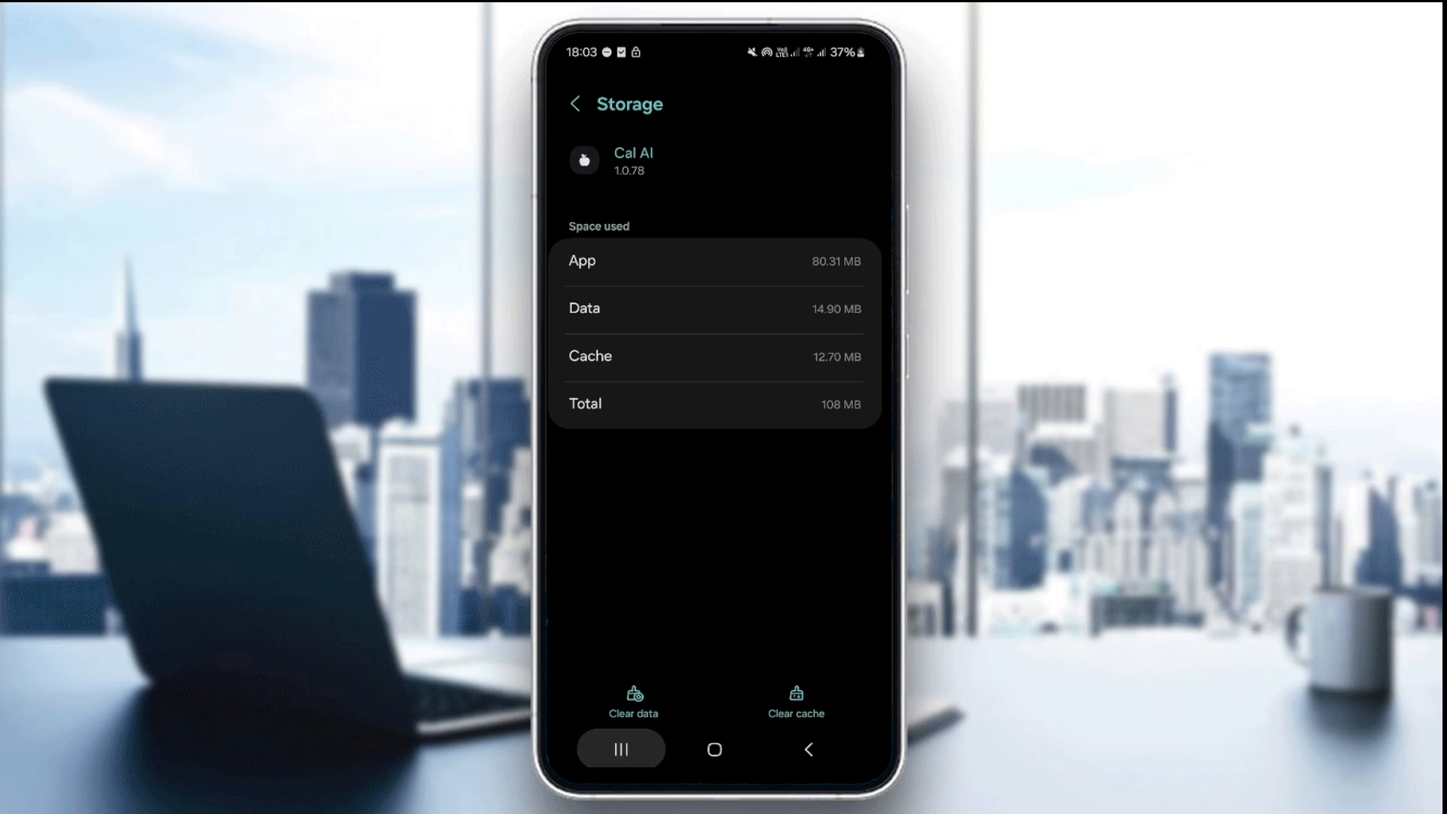